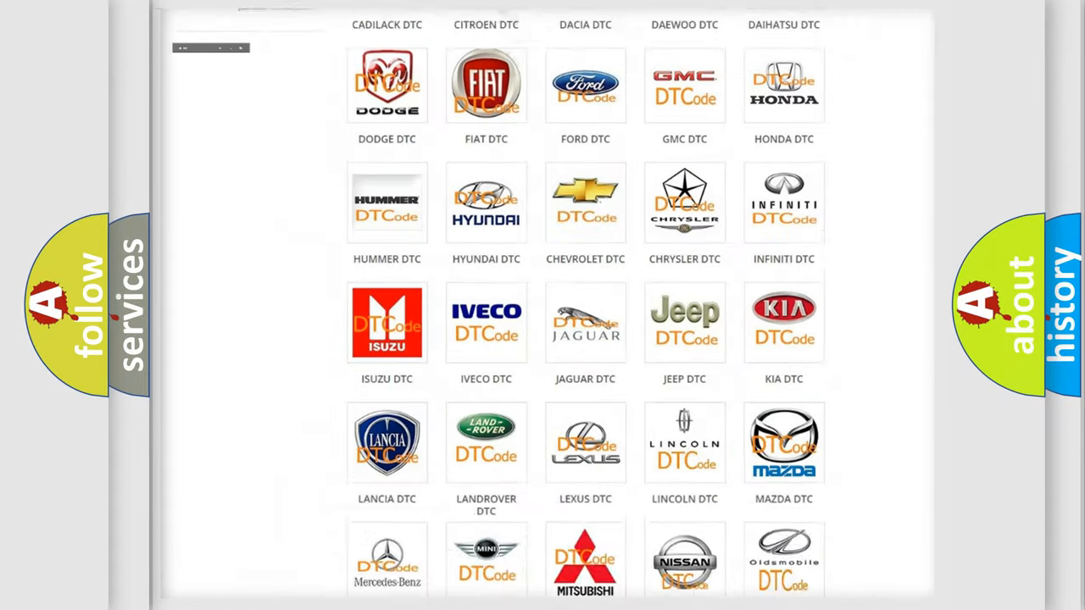
pyautogui.scroll(3)
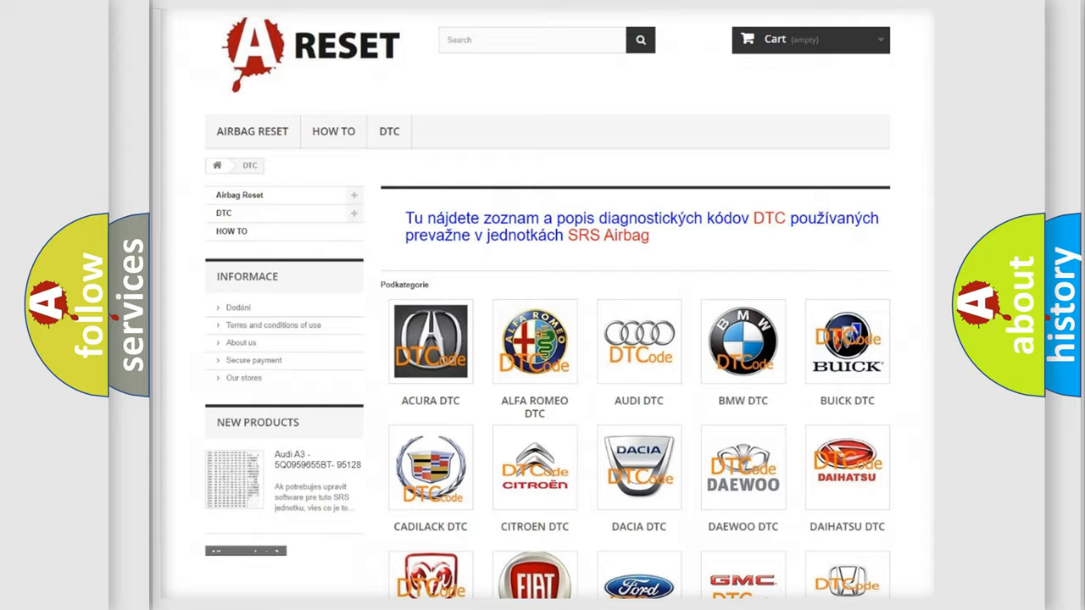
pyautogui.scroll(-3)
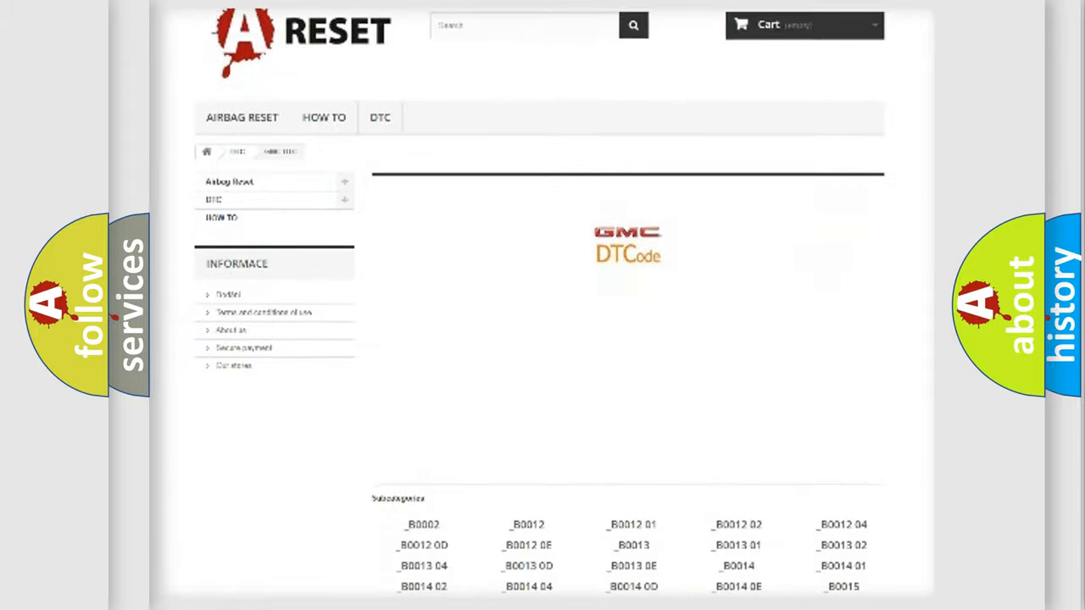
pyautogui.scroll(-3)
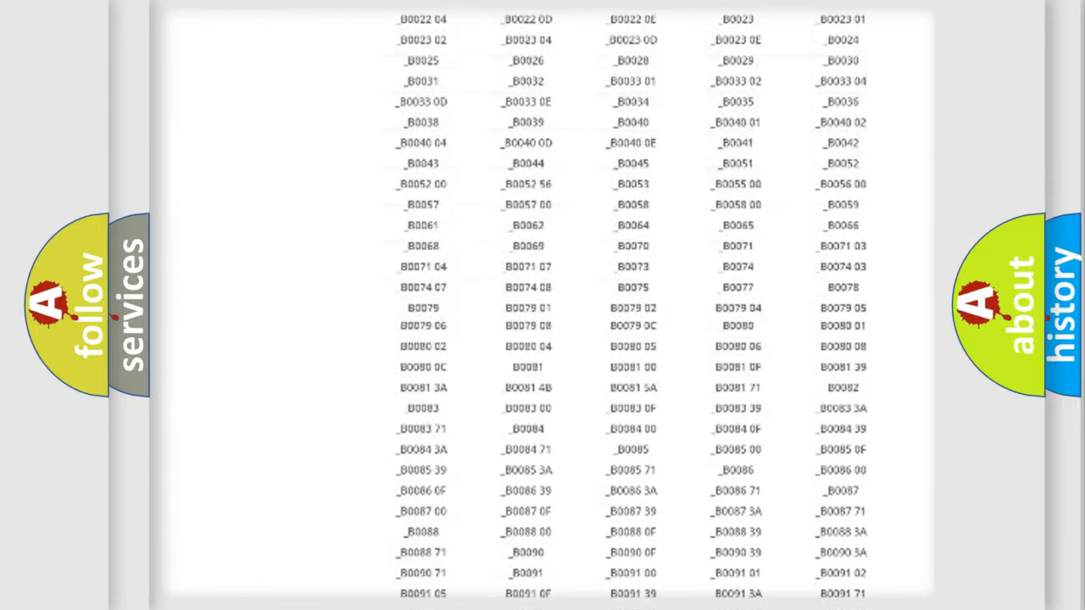